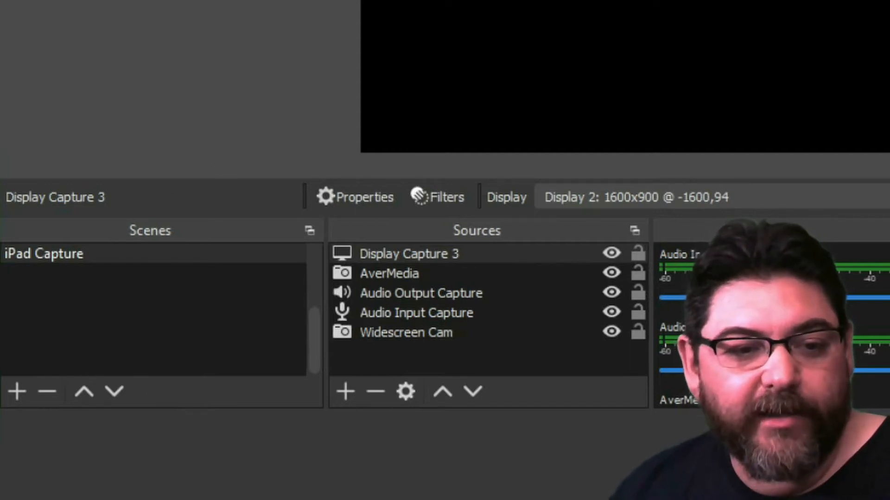
Select the AverMedia source and start adding a new Video Capture Device source.
left_click(390, 273)
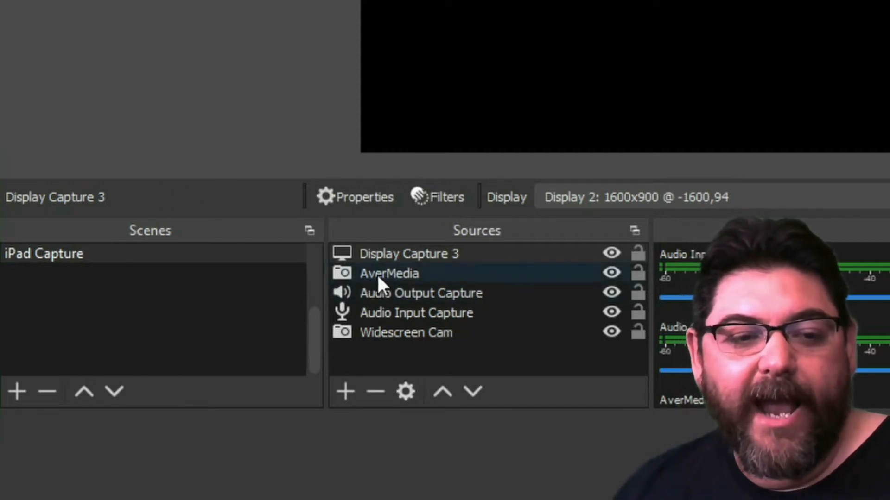
right_click(389, 273)
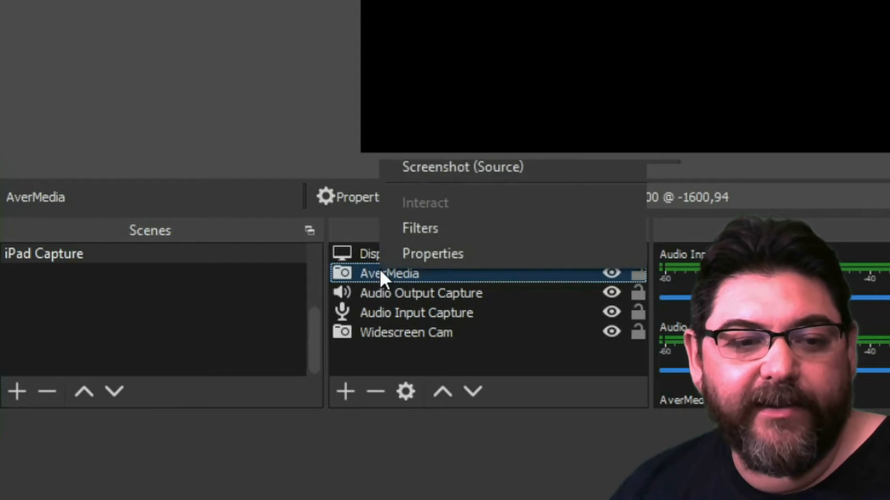
left_click(344, 391)
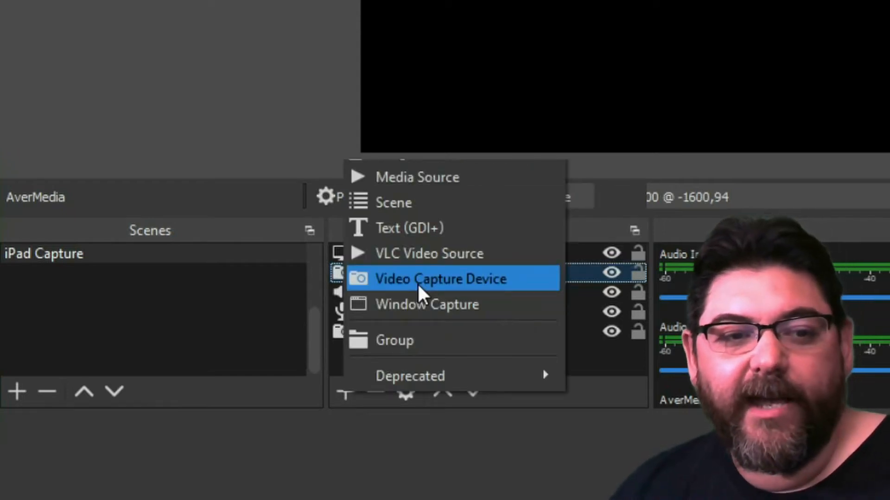
left_click(441, 279)
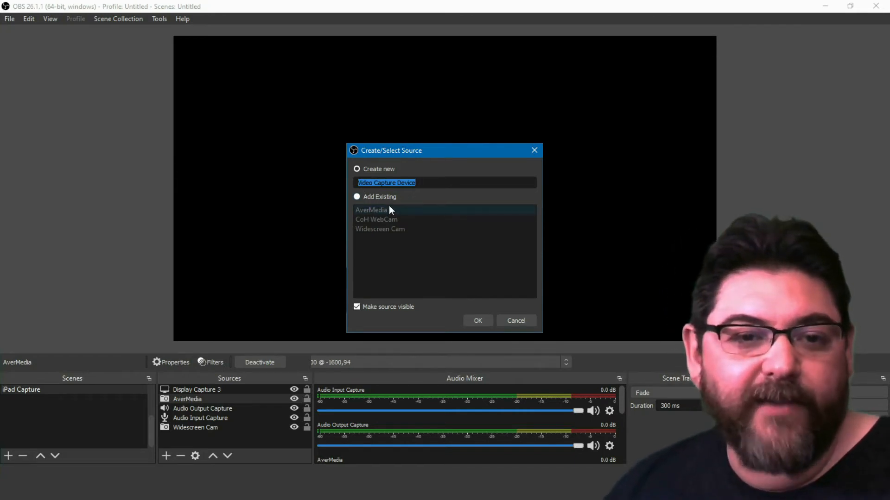
mouse_move(518, 329)
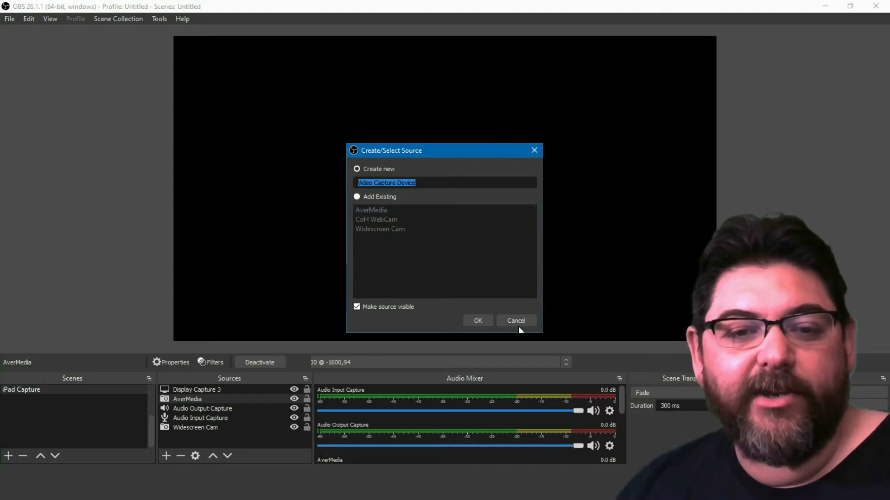
Cancel the new-source dialog and open AverMedia properties showing Live Gamer Portable 2 Plus.
left_click(516, 320)
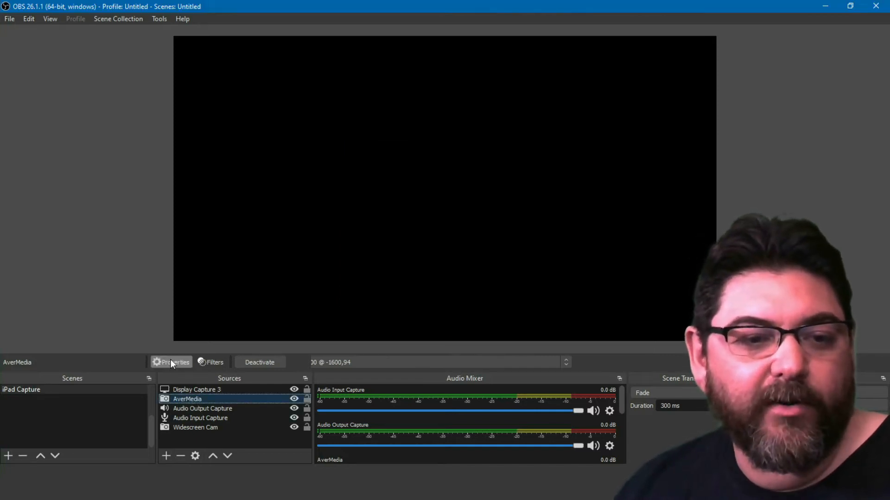
left_click(174, 362)
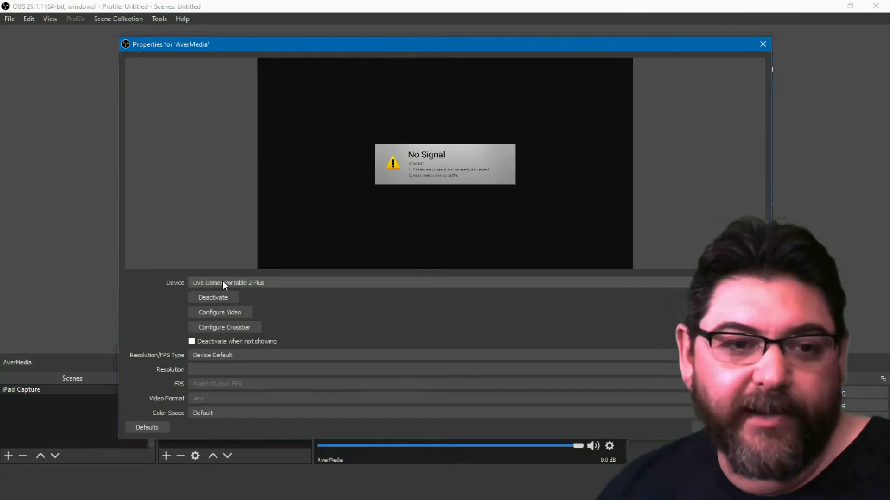
mouse_move(704, 430)
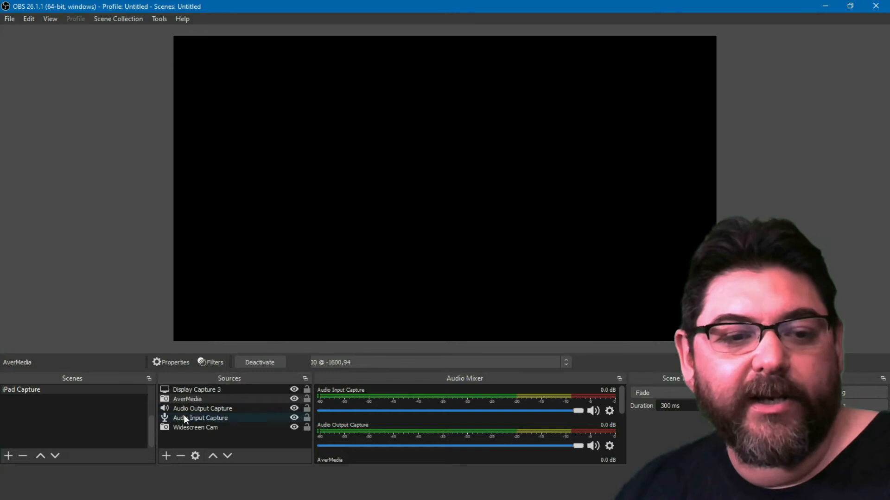
left_click(195, 427)
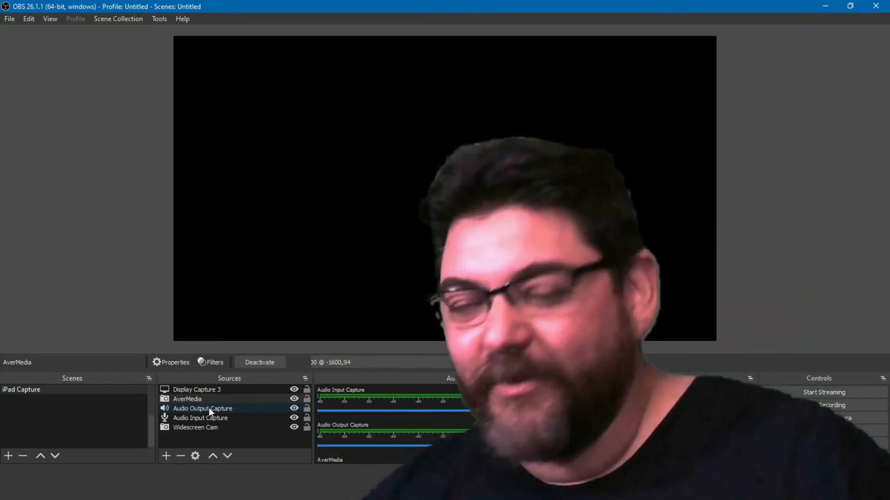
left_click(202, 409)
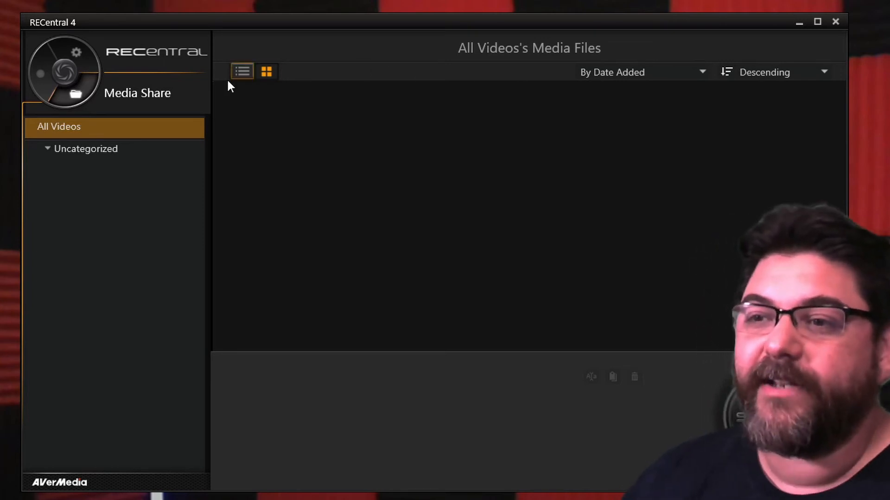
mouse_move(114, 149)
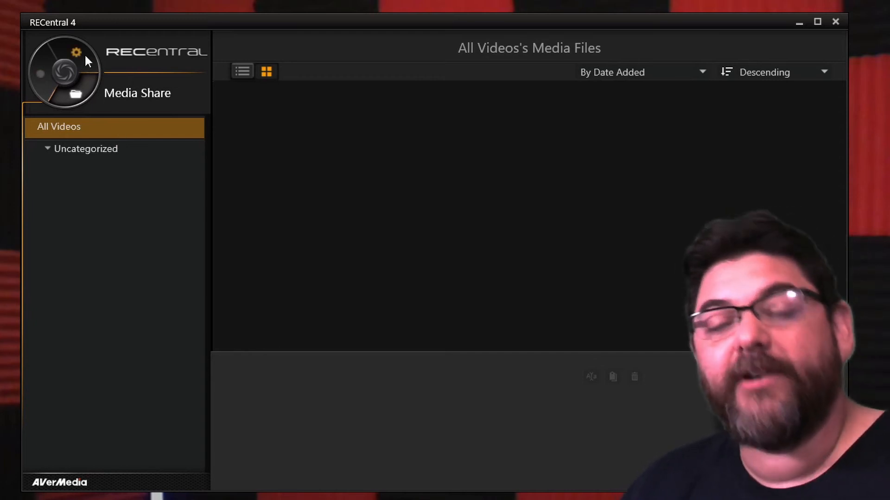
Open RECentral settings for the Live Gamer Portable 2 PLUS, confirming HDCP Detection is Off.
left_click(76, 52)
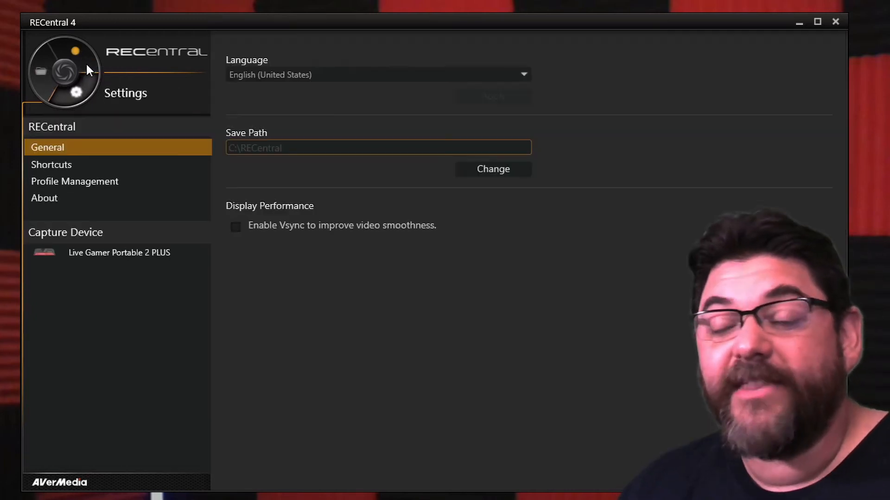
mouse_move(96, 255)
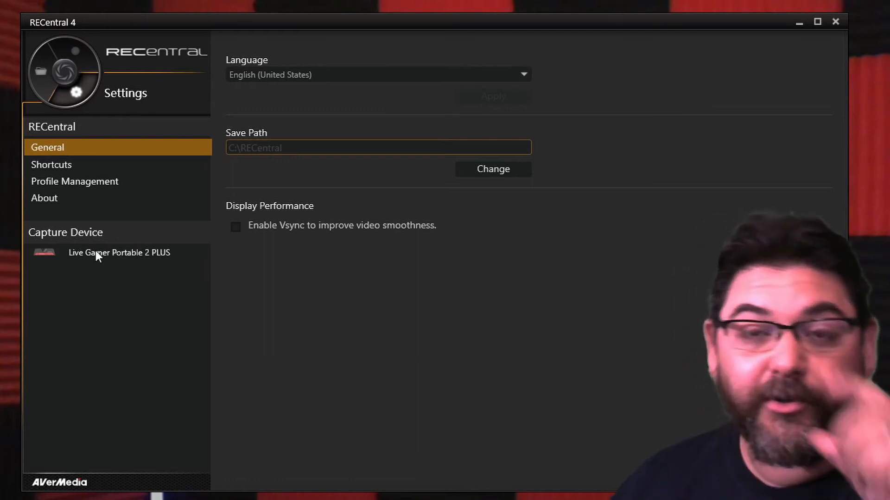
left_click(119, 252)
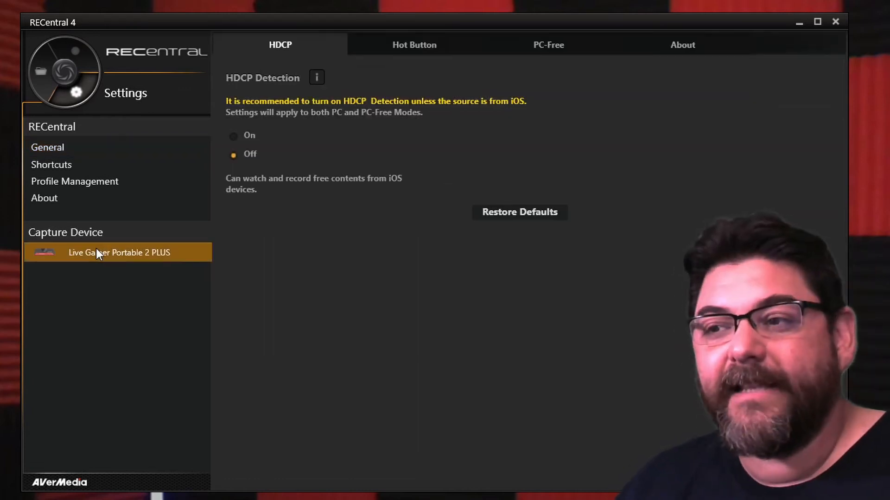
mouse_move(234, 154)
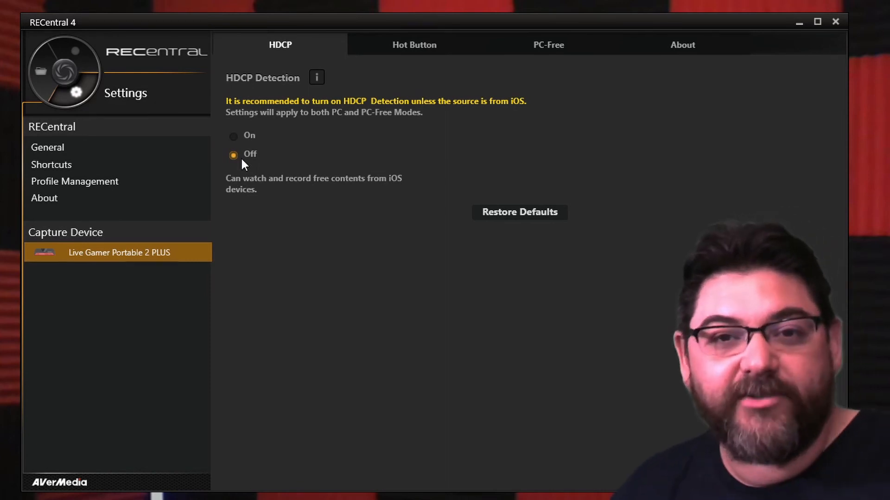
mouse_move(239, 160)
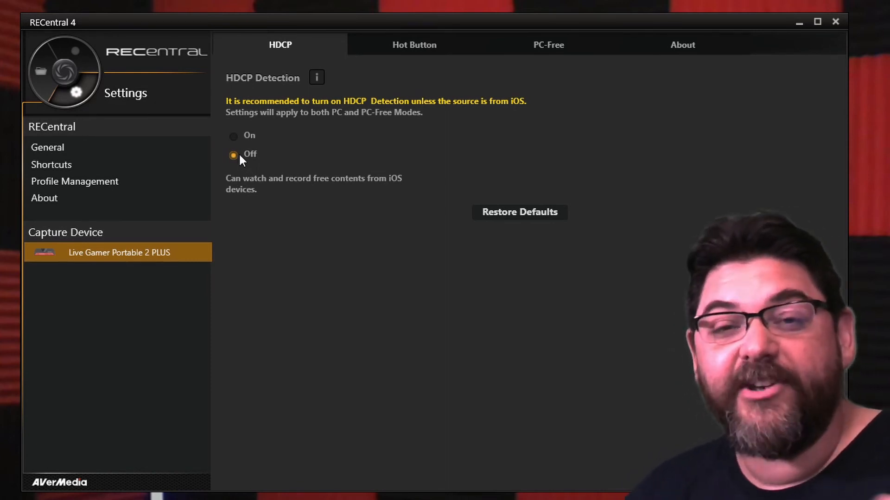